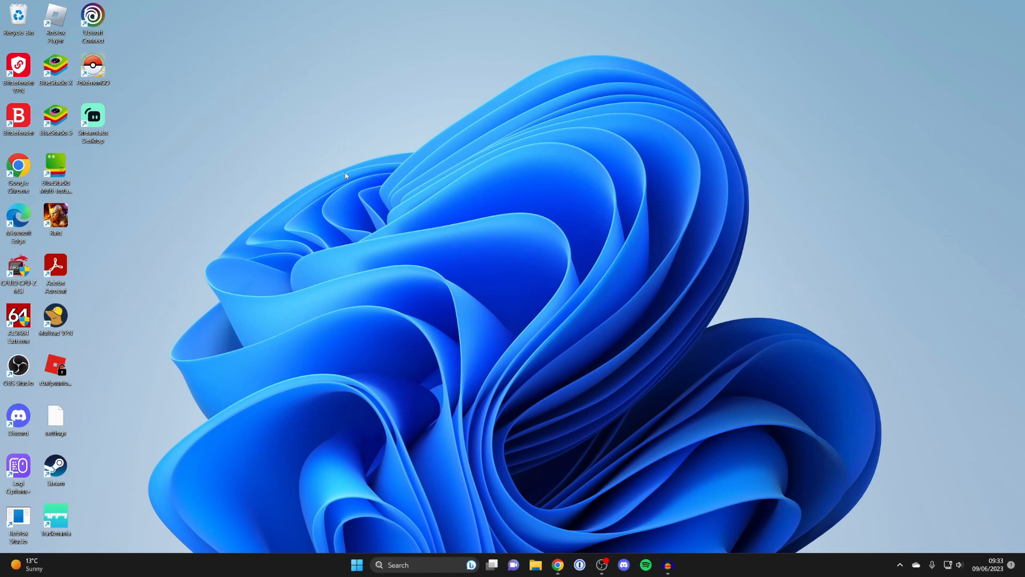
pyautogui.moveTo(396, 78)
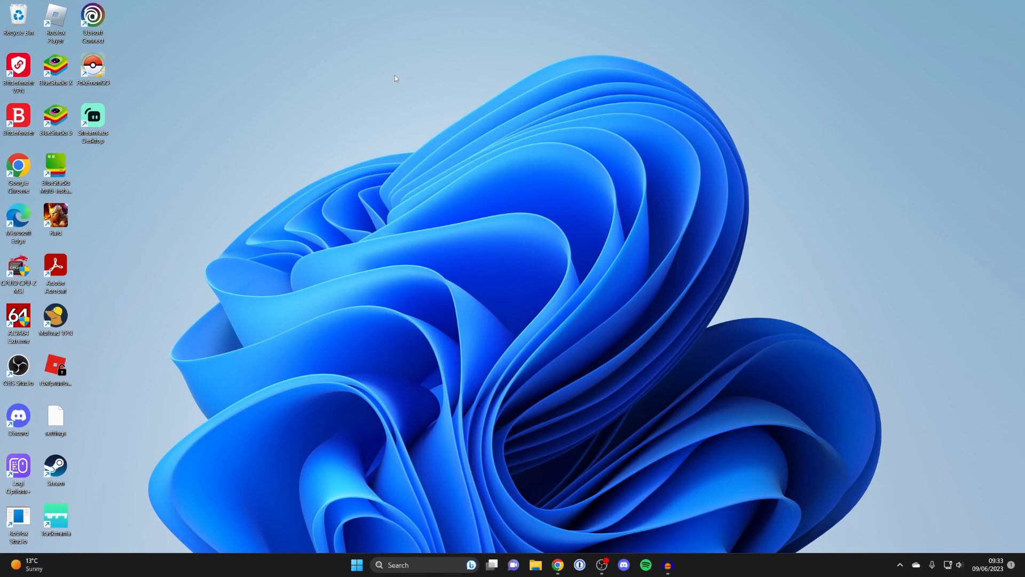
pyautogui.moveTo(451, 247)
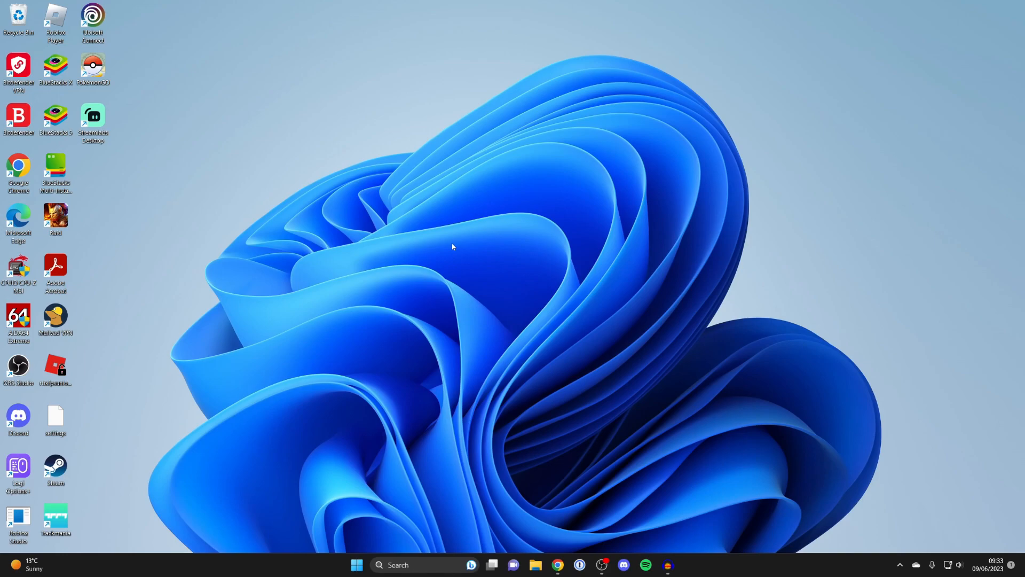
pyautogui.moveTo(437, 268)
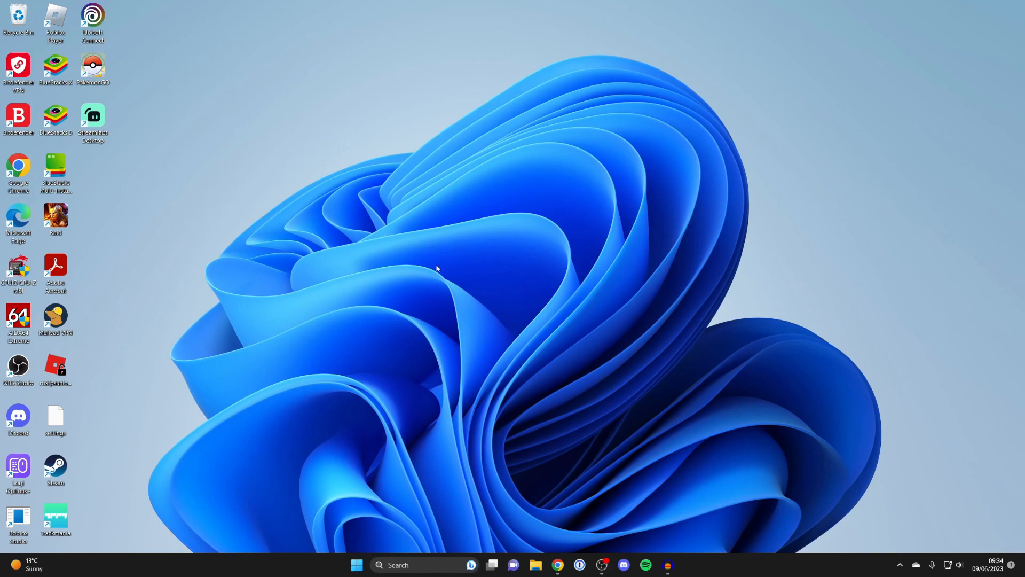
pyautogui.moveTo(396, 527)
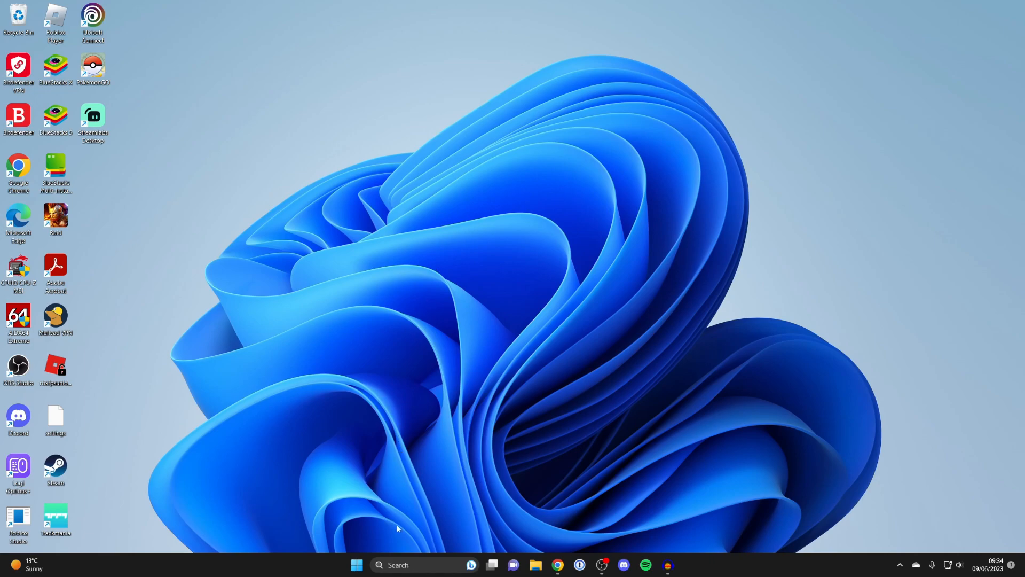
# - Launch Microsoft Store from the Windows taskbar search
pyautogui.write('minecraft Launcher')
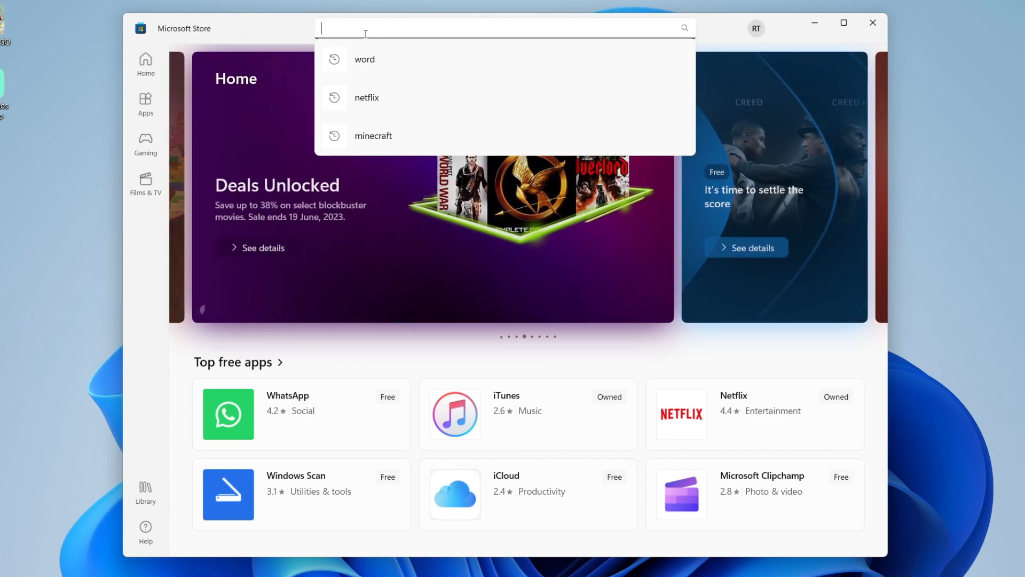
# - Search 'capcut' in the Store, install CapCut, and close the Store window
pyautogui.write('capcut')
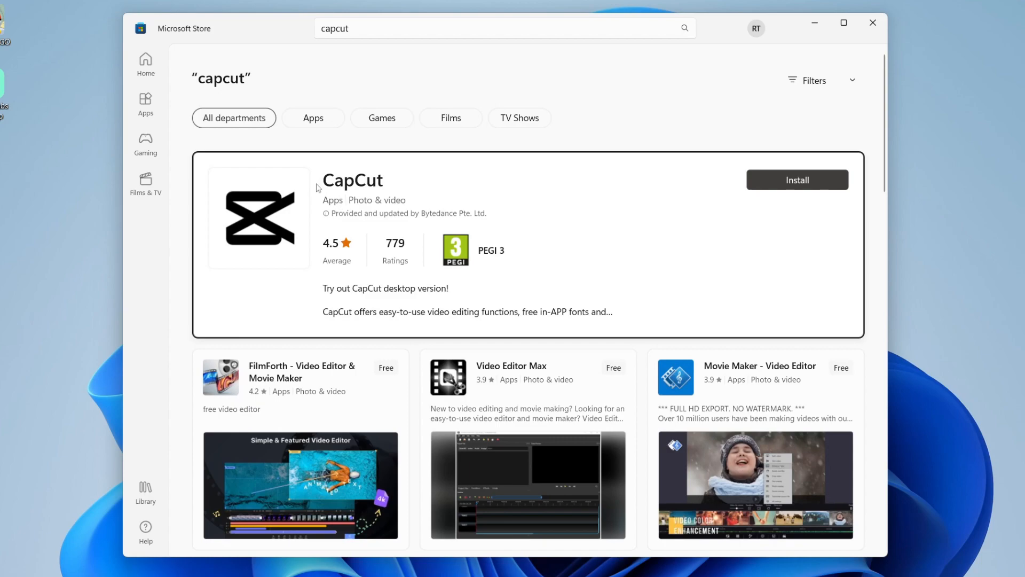
pyautogui.click(352, 180)
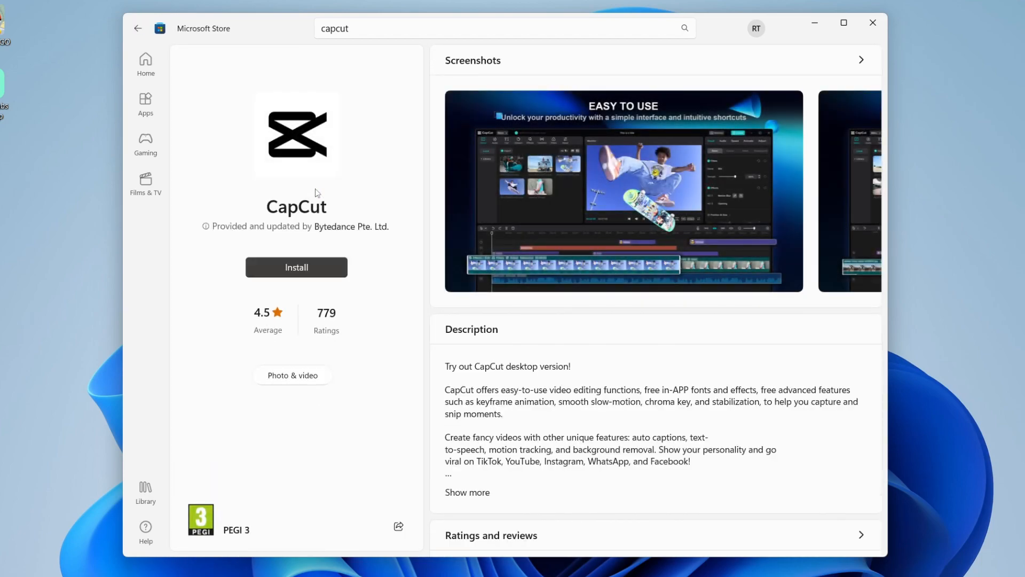
pyautogui.click(296, 267)
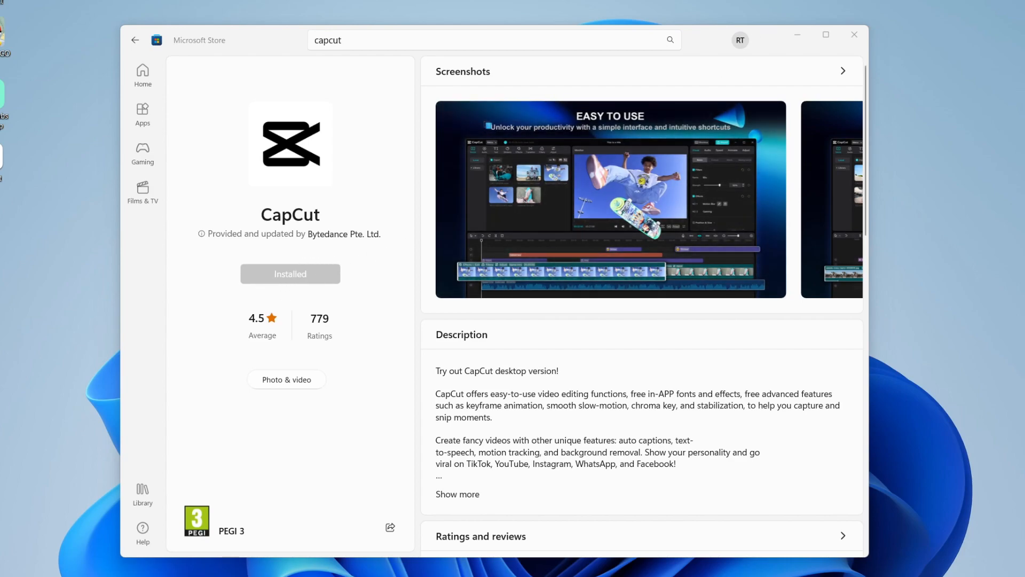
pyautogui.click(853, 34)
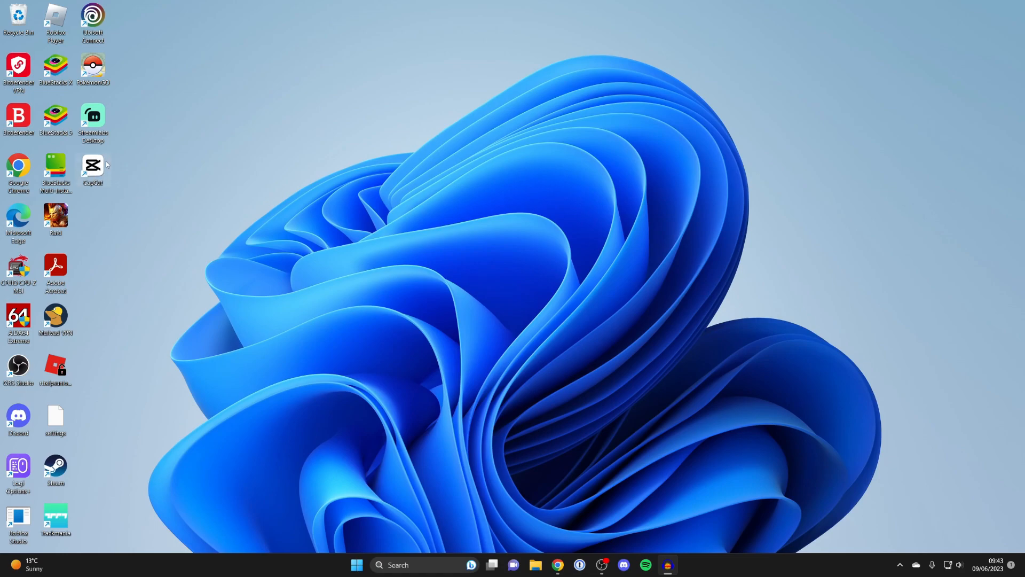
pyautogui.moveTo(438, 553)
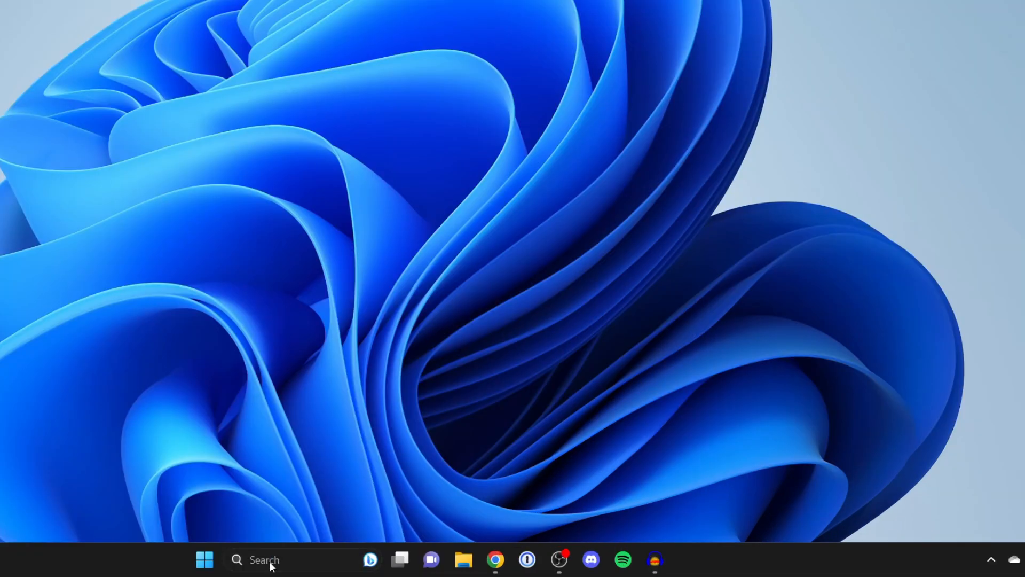
# - Start CapCut from its new desktop shortcut
pyautogui.write('capcut')
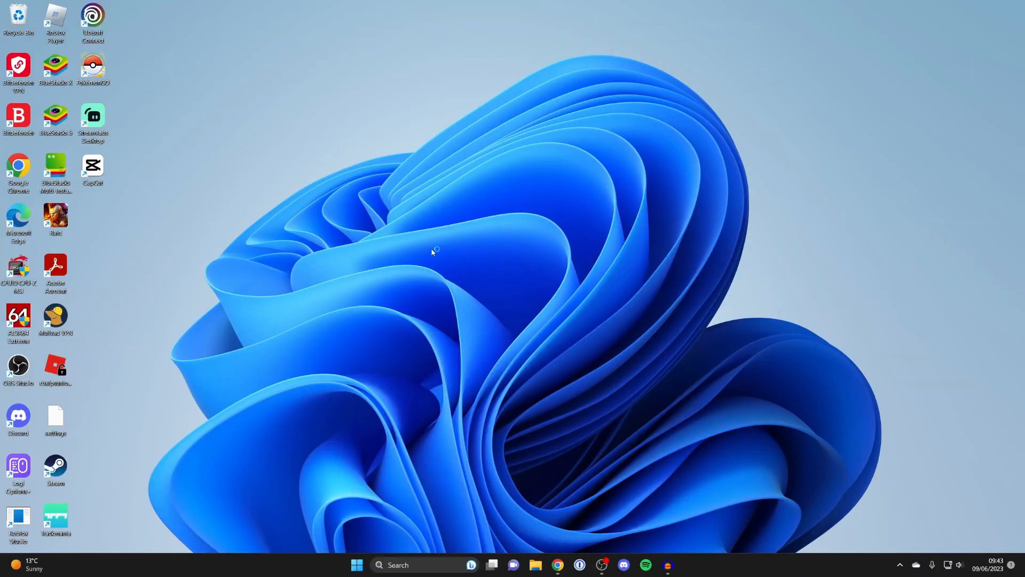
pyautogui.doubleClick(93, 169)
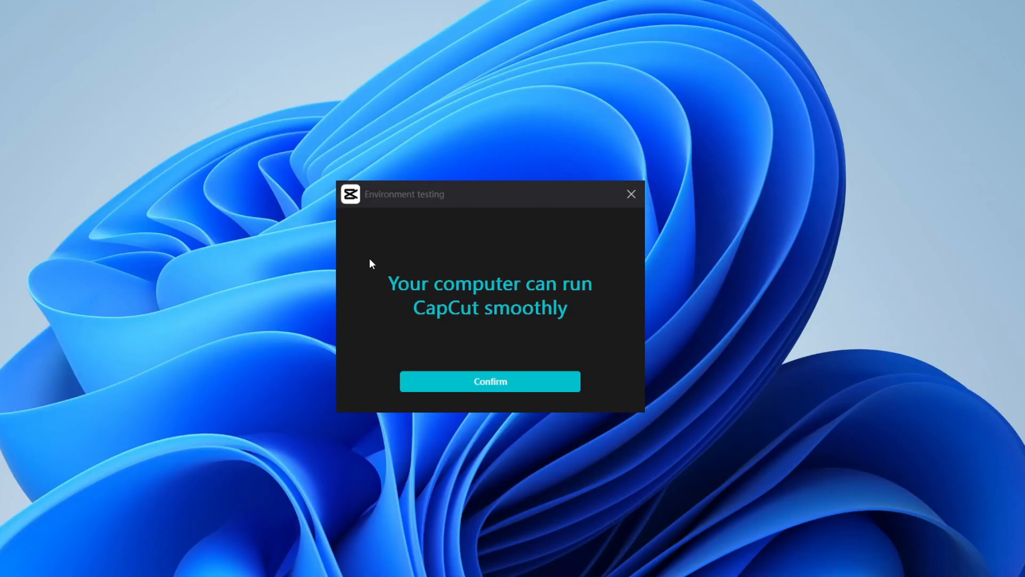
pyautogui.moveTo(506, 260)
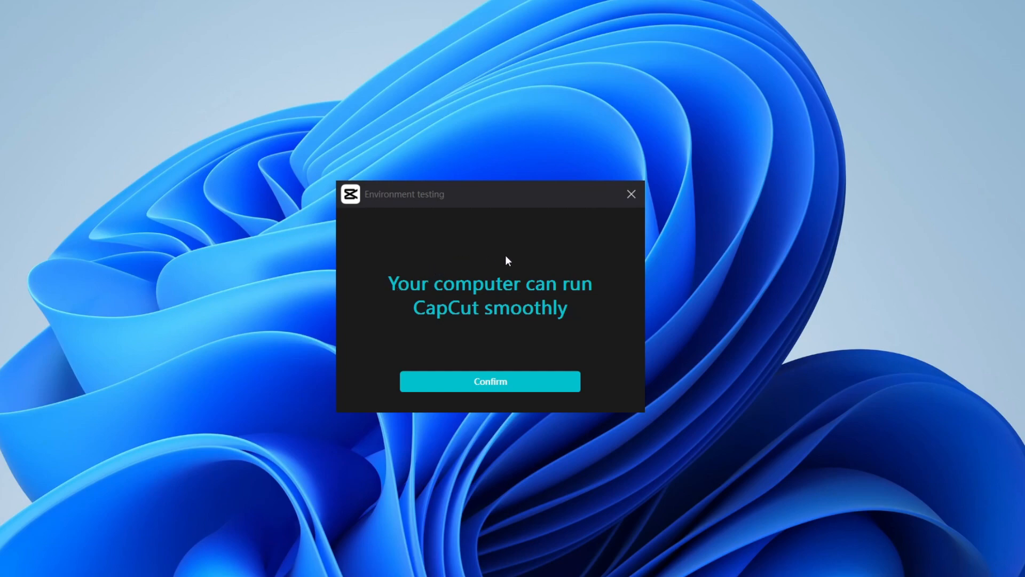
# - Confirm the environment test, create a new project, then close CapCut
pyautogui.click(489, 382)
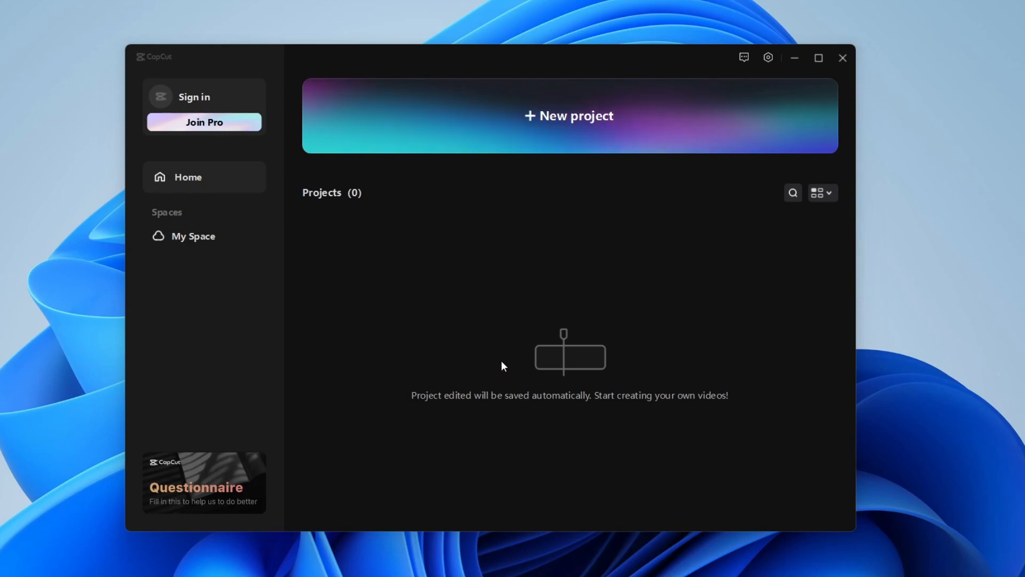
pyautogui.click(567, 115)
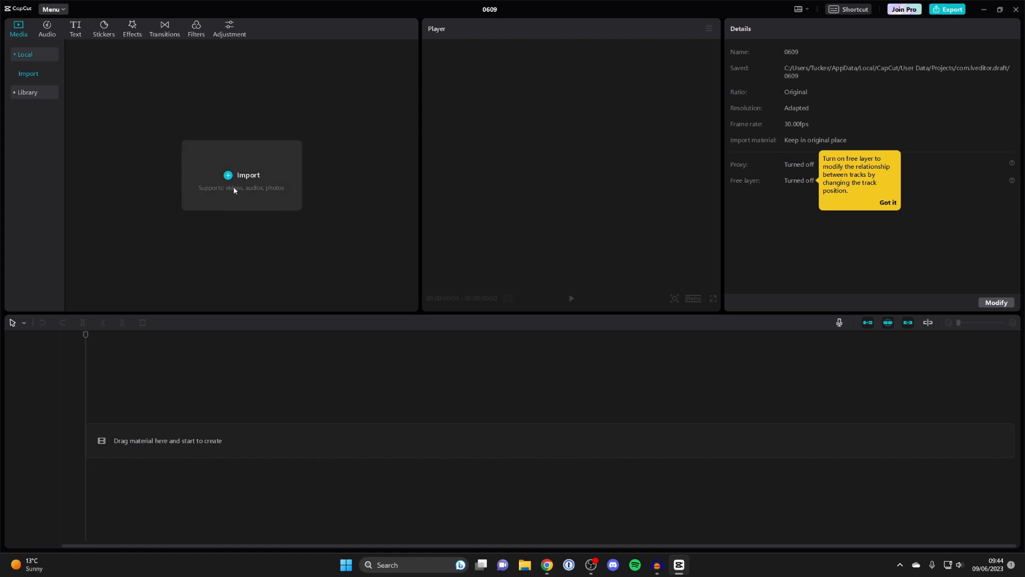
pyautogui.click(983, 9)
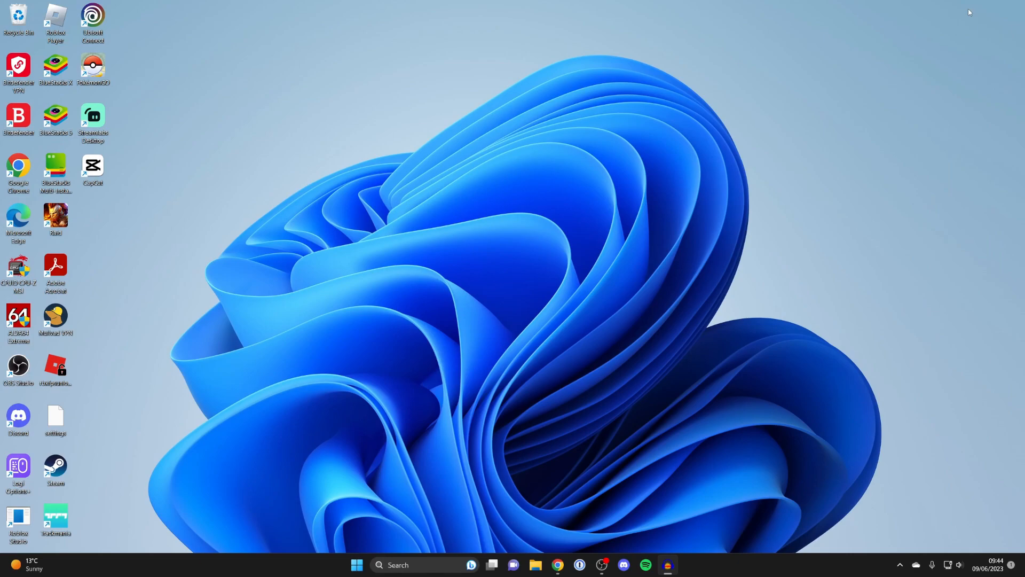
pyautogui.moveTo(774, 292)
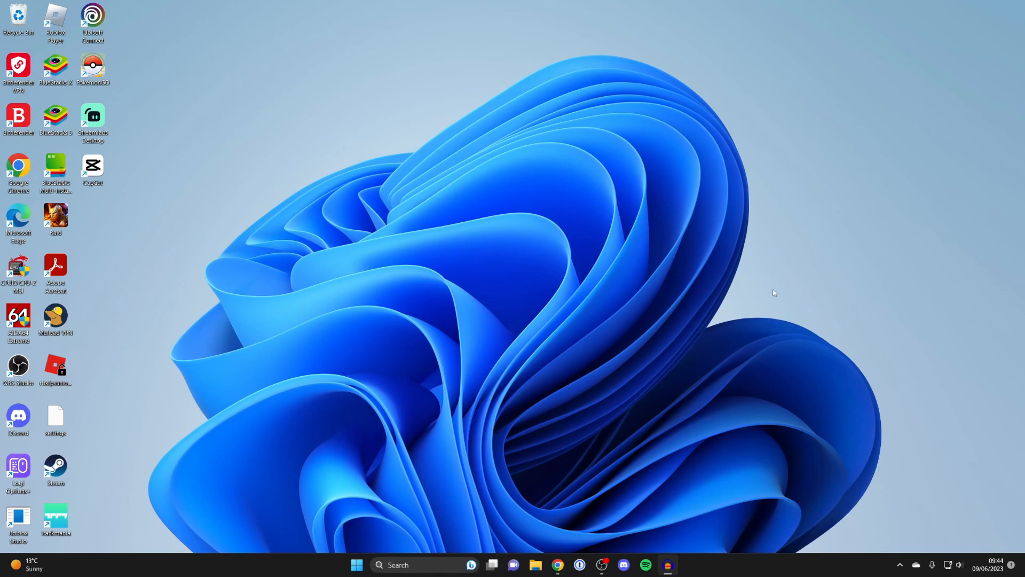
# - Launch Google Chrome from the taskbar
pyautogui.click(557, 564)
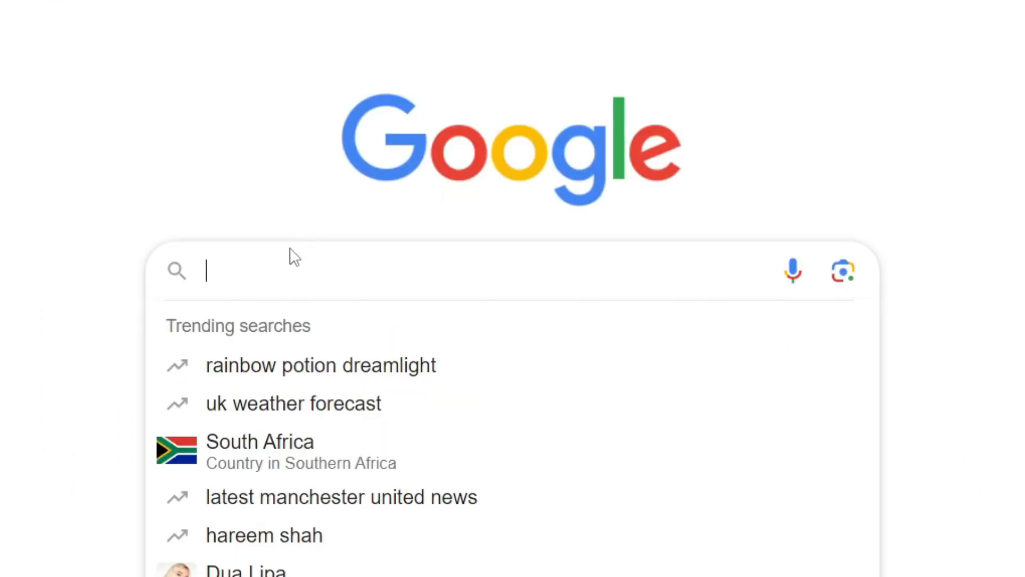
# - Google 'capcut' and go to the official CapCut website
pyautogui.write('capcu')
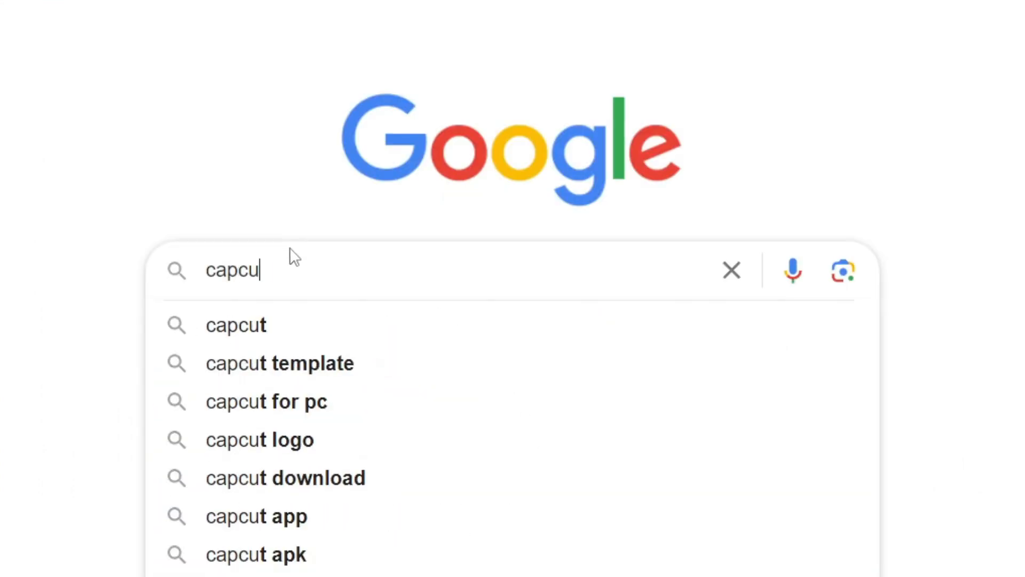
pyautogui.press('Return')
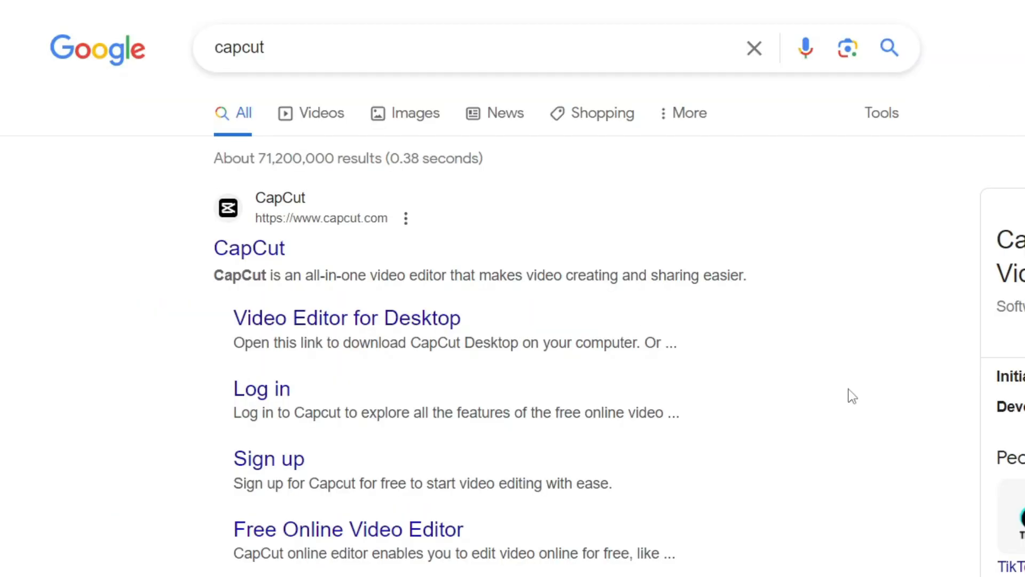
pyautogui.moveTo(249, 248)
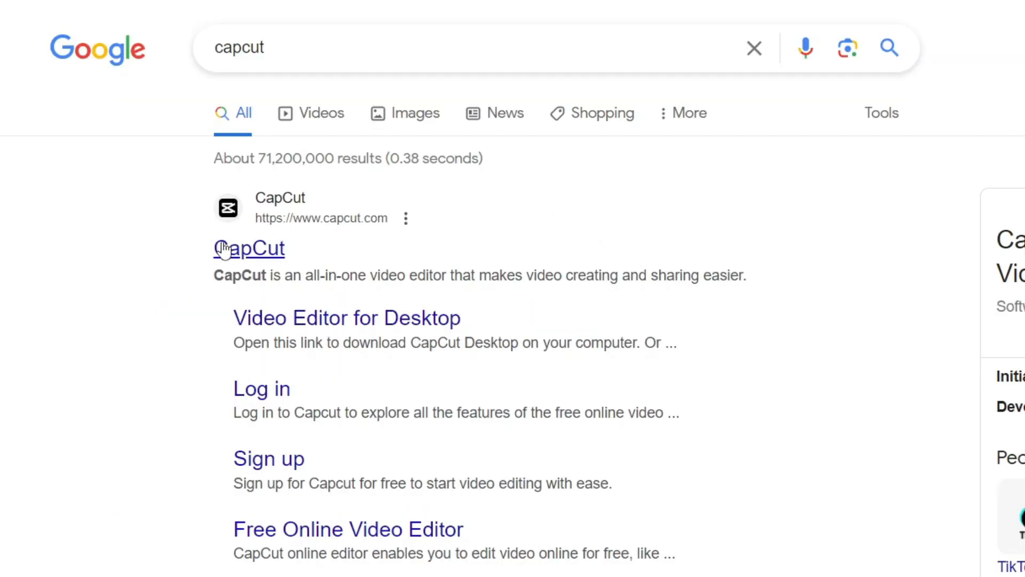
pyautogui.click(248, 248)
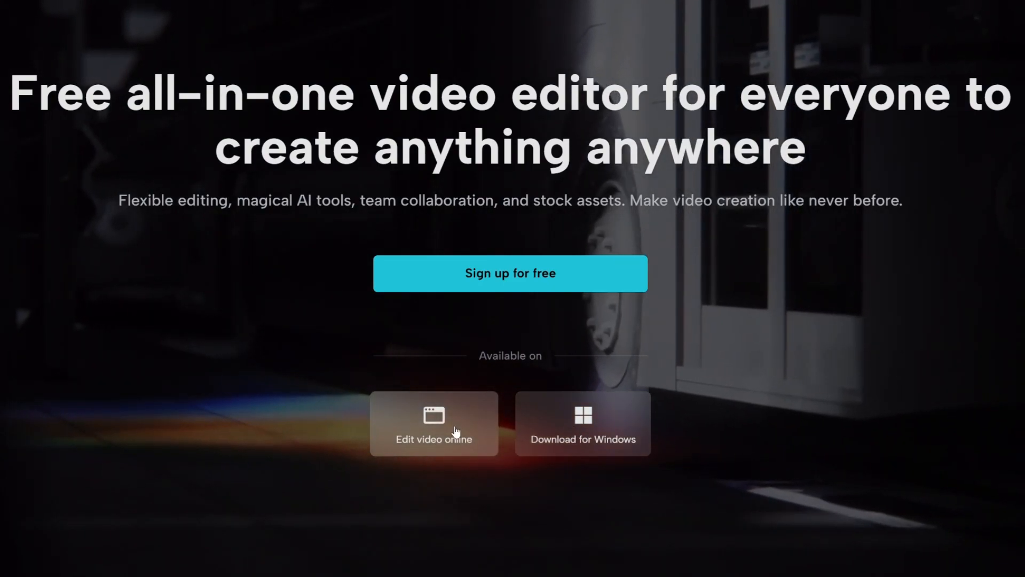
# - Open CapCut's 'Edit video online' editor and log in
pyautogui.click(434, 423)
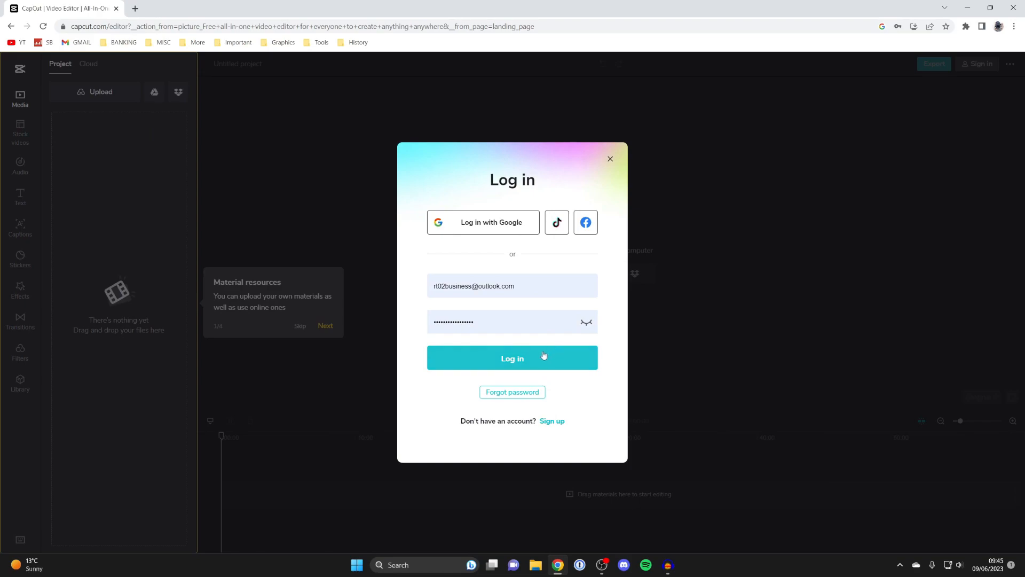
pyautogui.click(512, 358)
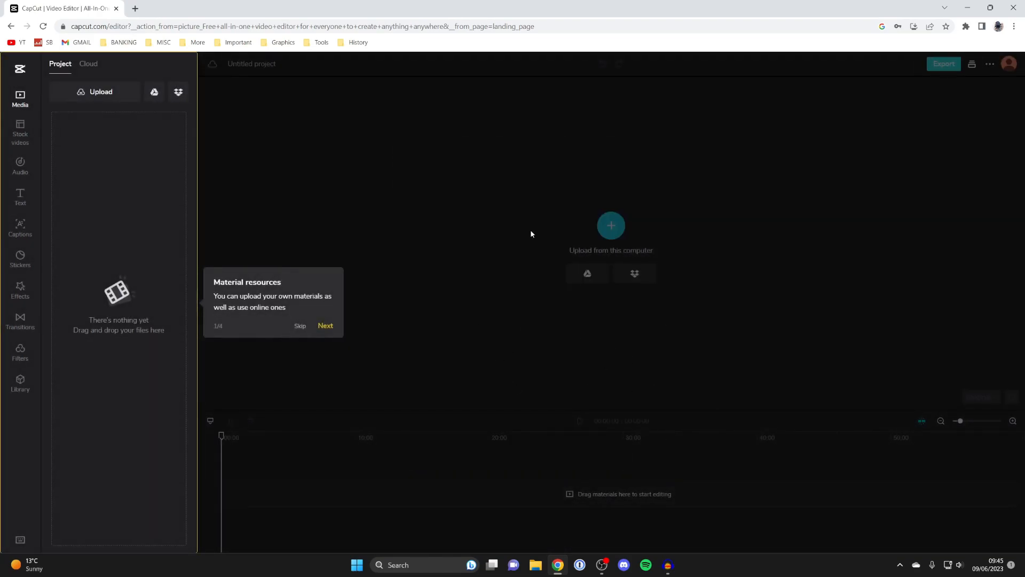
pyautogui.moveTo(275, 335)
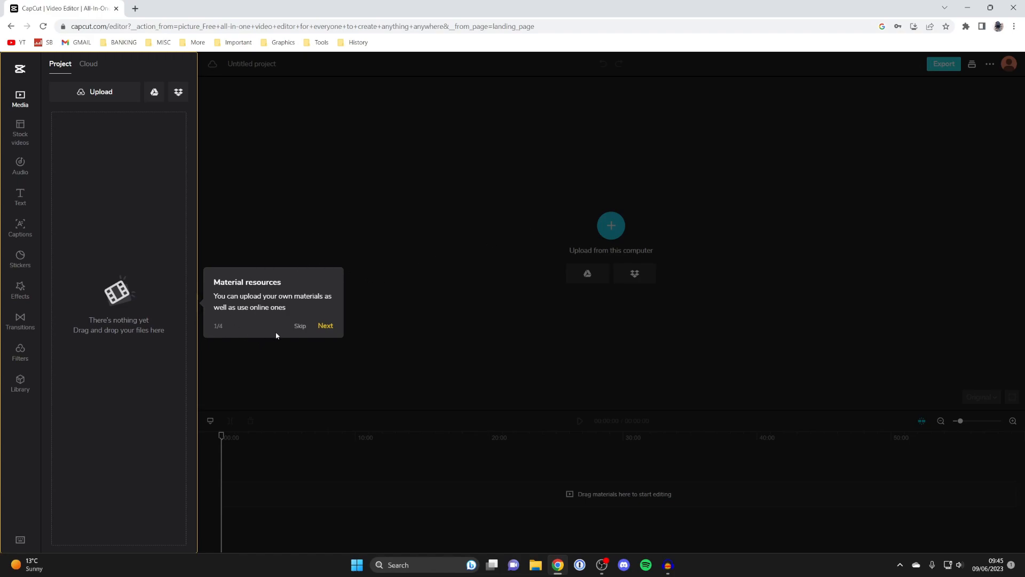
# - Skip the 'Material resources' walkthrough tooltip
pyautogui.click(300, 325)
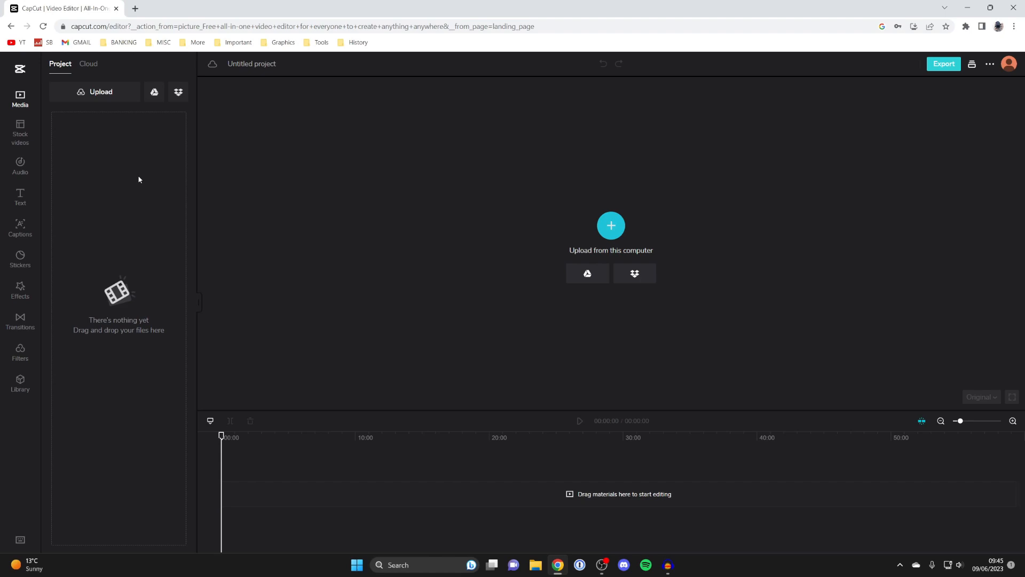
pyautogui.moveTo(617, 131)
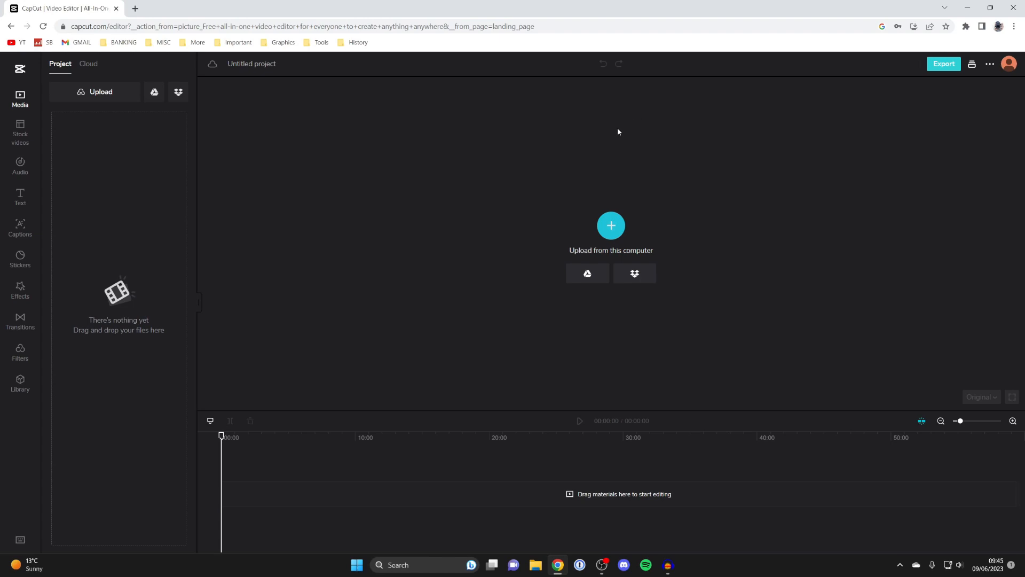
pyautogui.moveTo(748, 371)
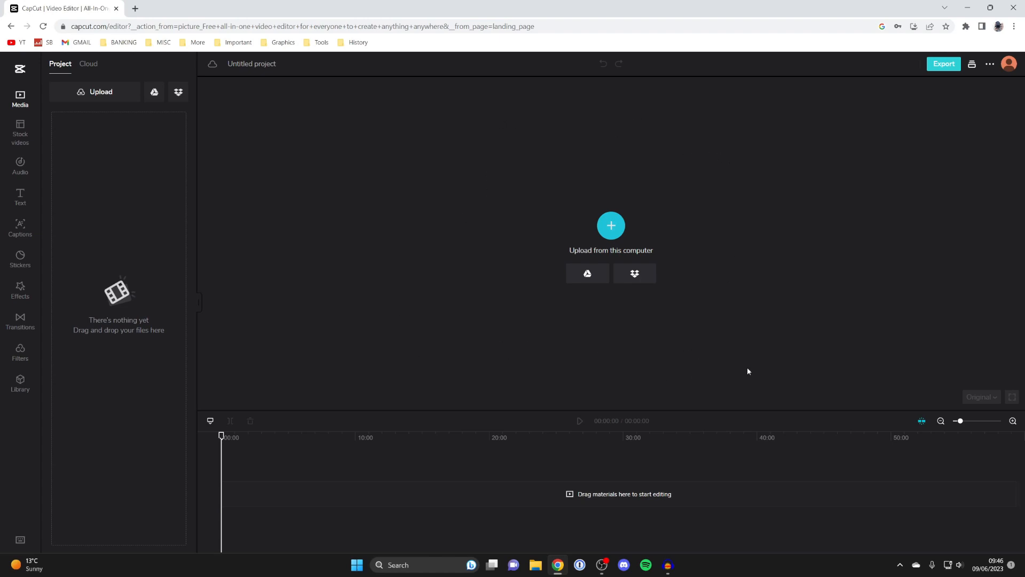
pyautogui.moveTo(740, 364)
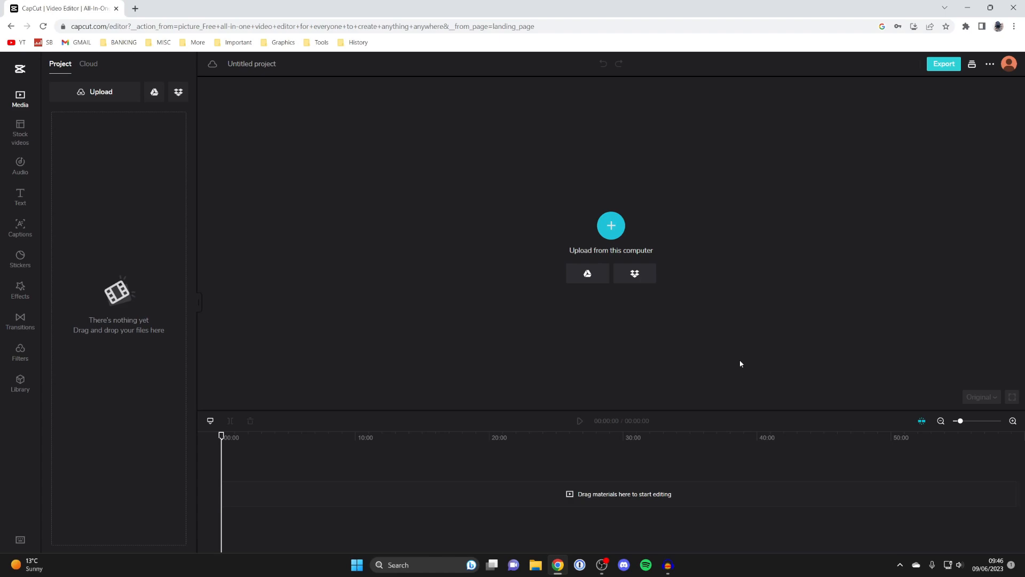
pyautogui.moveTo(431, 278)
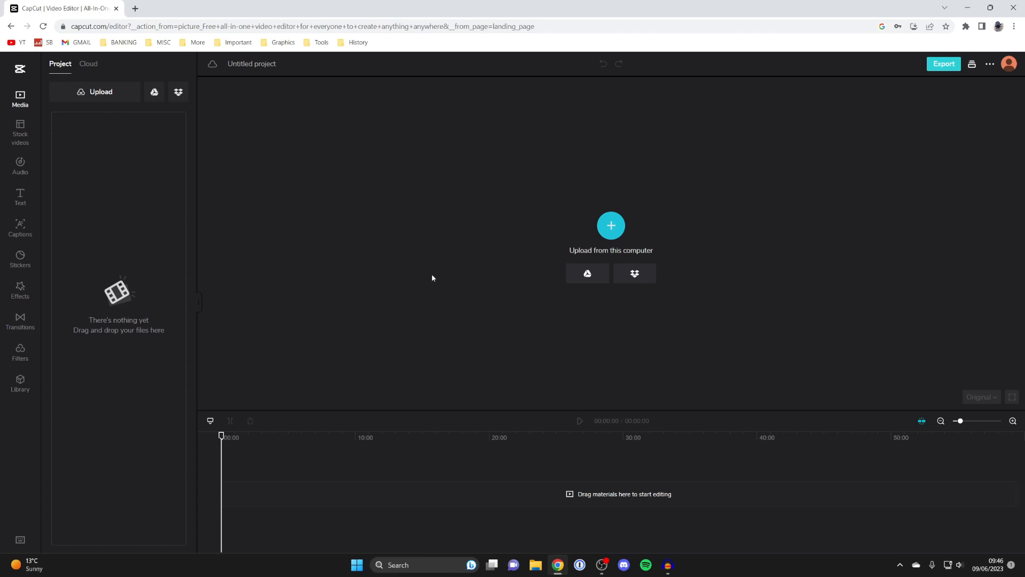
pyautogui.moveTo(163, 277)
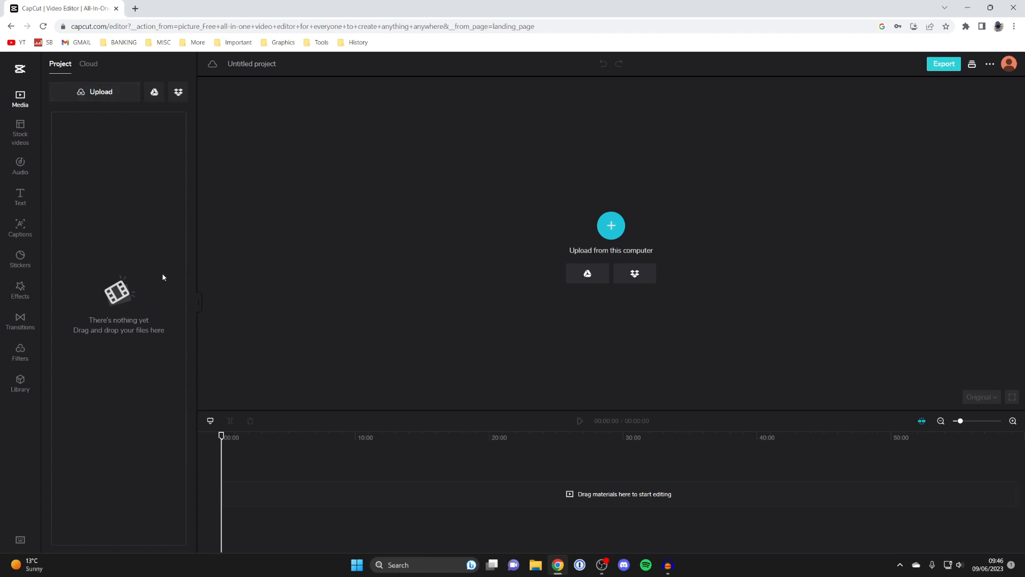
pyautogui.moveTo(609, 498)
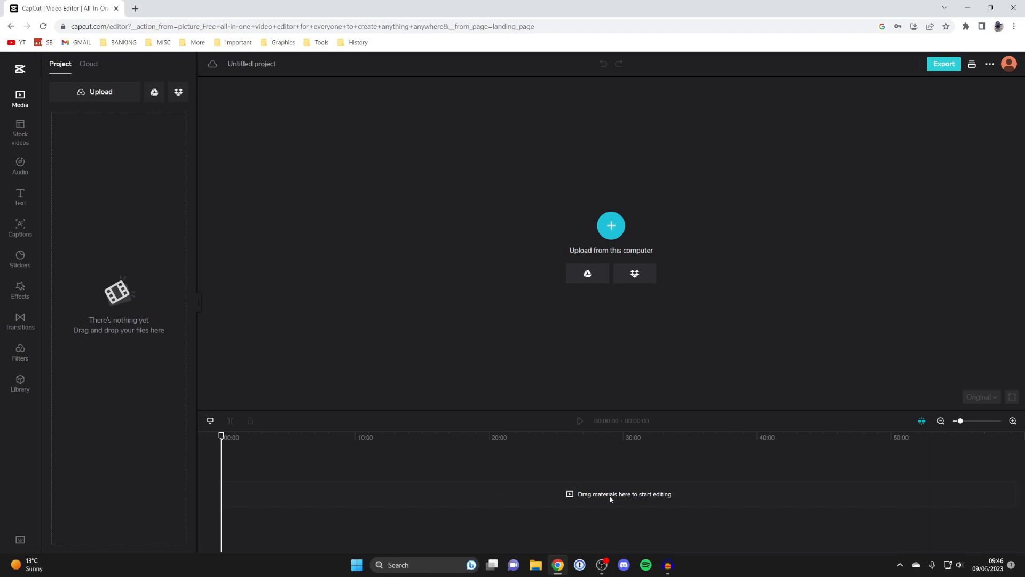
# - Browse the Stock videos, Captions, and Filters panels in the left sidebar
pyautogui.click(20, 133)
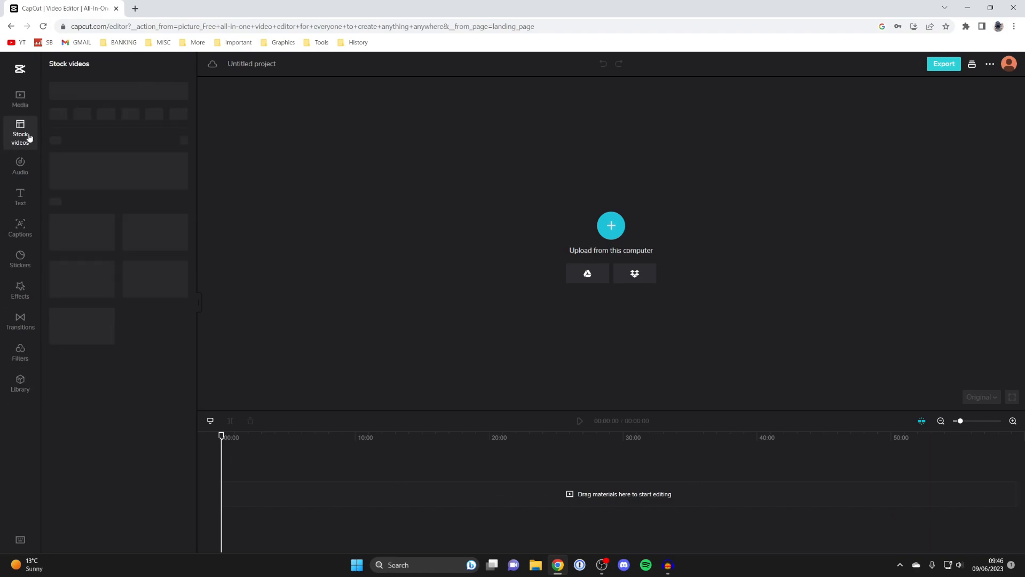
pyautogui.click(20, 227)
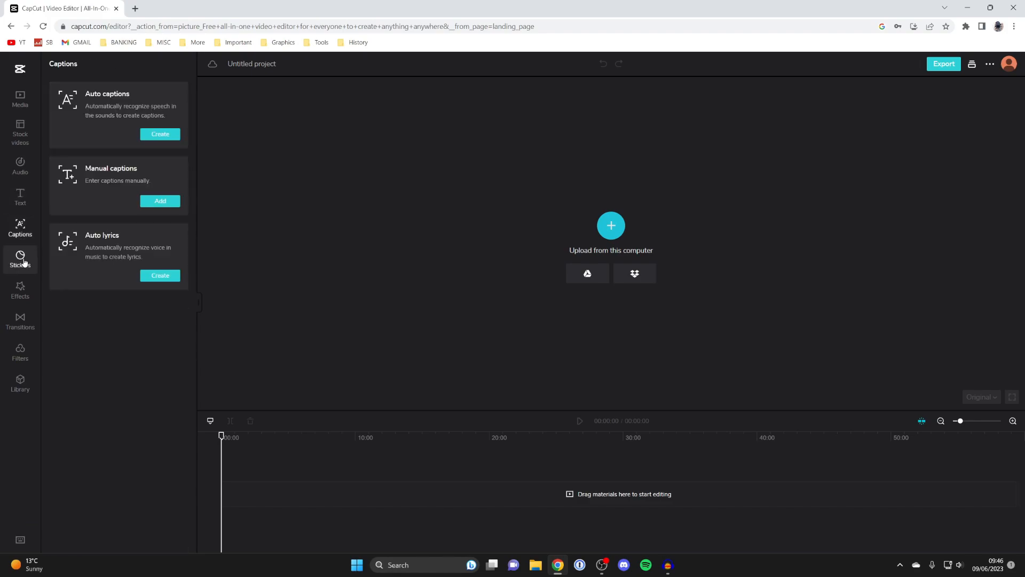
pyautogui.click(20, 353)
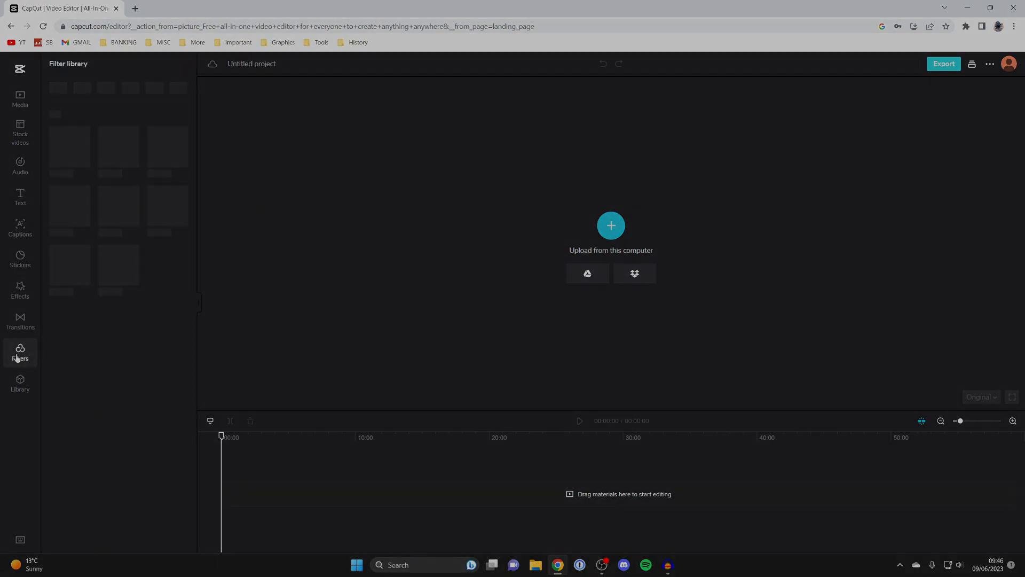